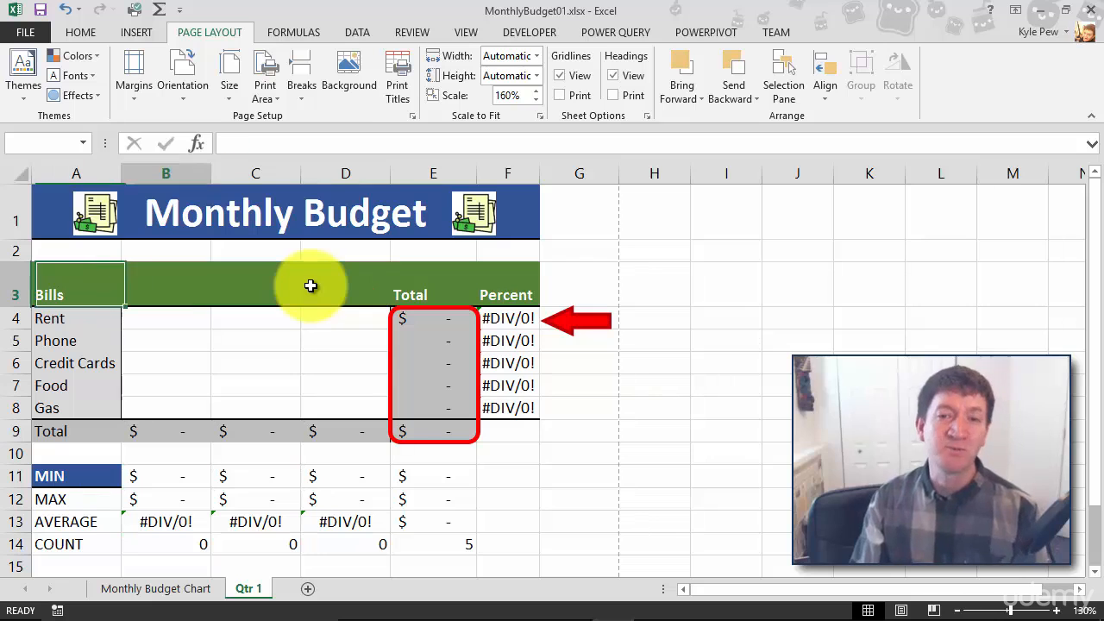
Step: Head the bill columns B3:D3 as Month 1, Month 2 and Month 3
{"action": "type", "text": "Month"}
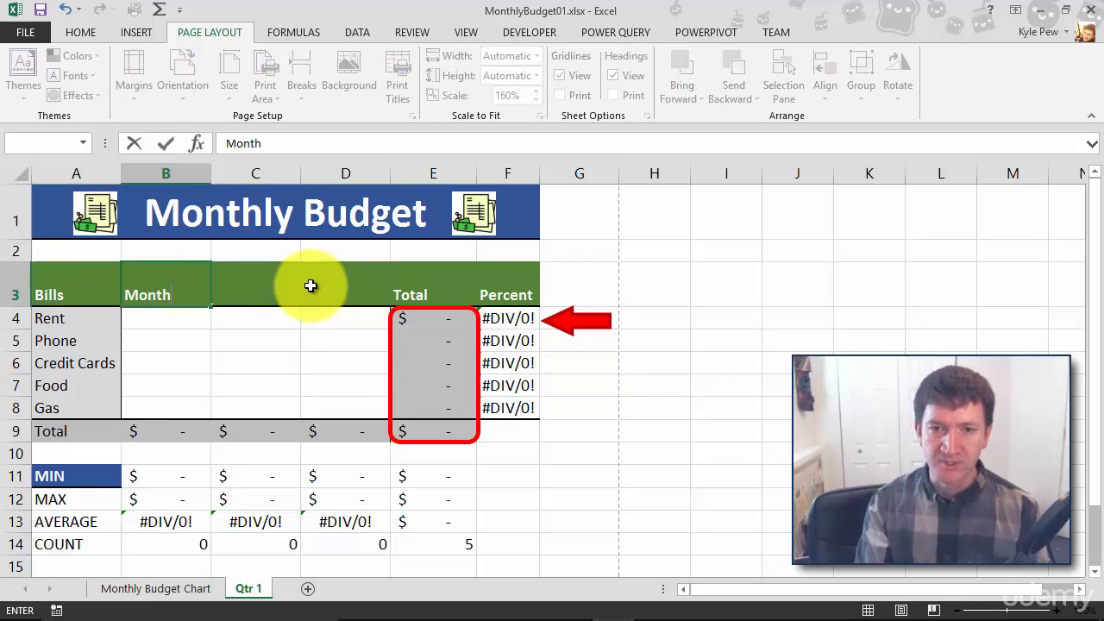
{"action": "type", "text": "Month 2"}
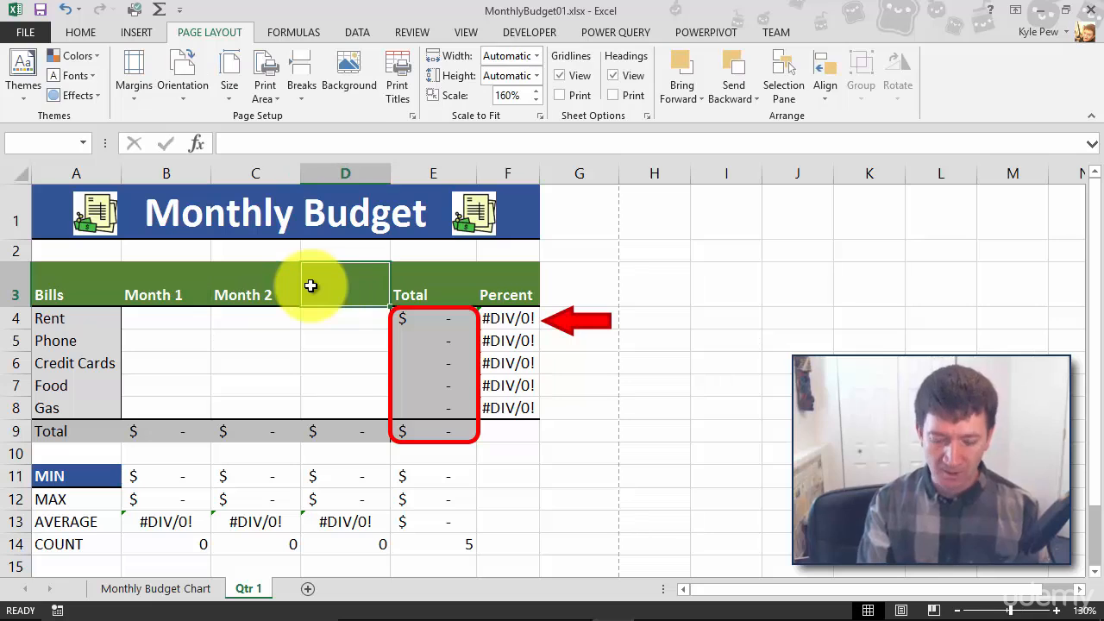
{"action": "type", "text": "Month 3"}
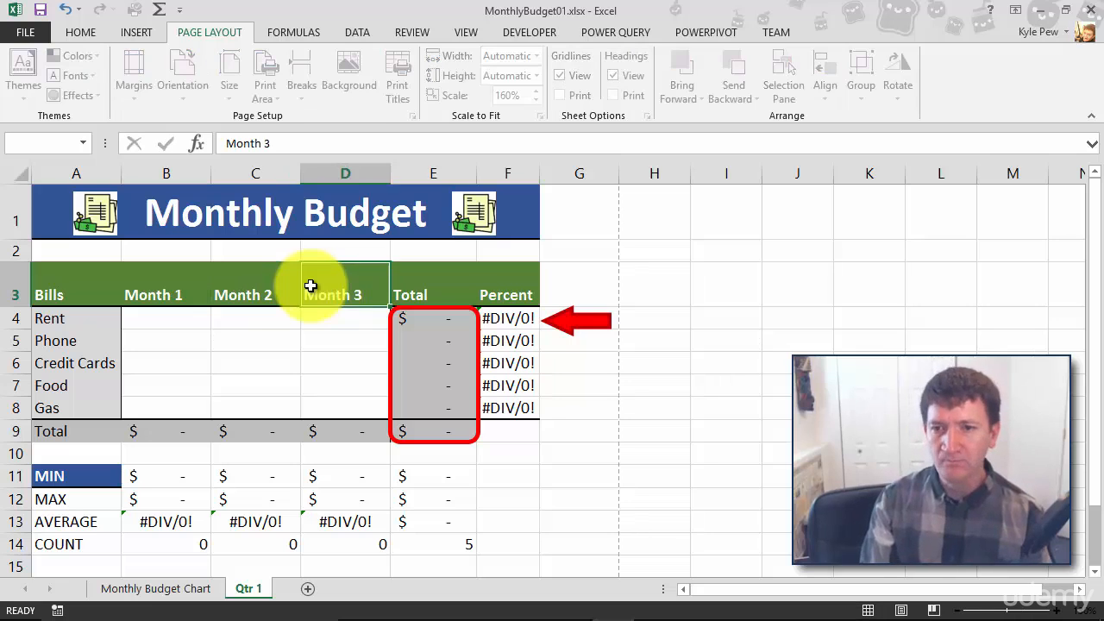
{"action": "left_click", "coordinate": [166, 318]}
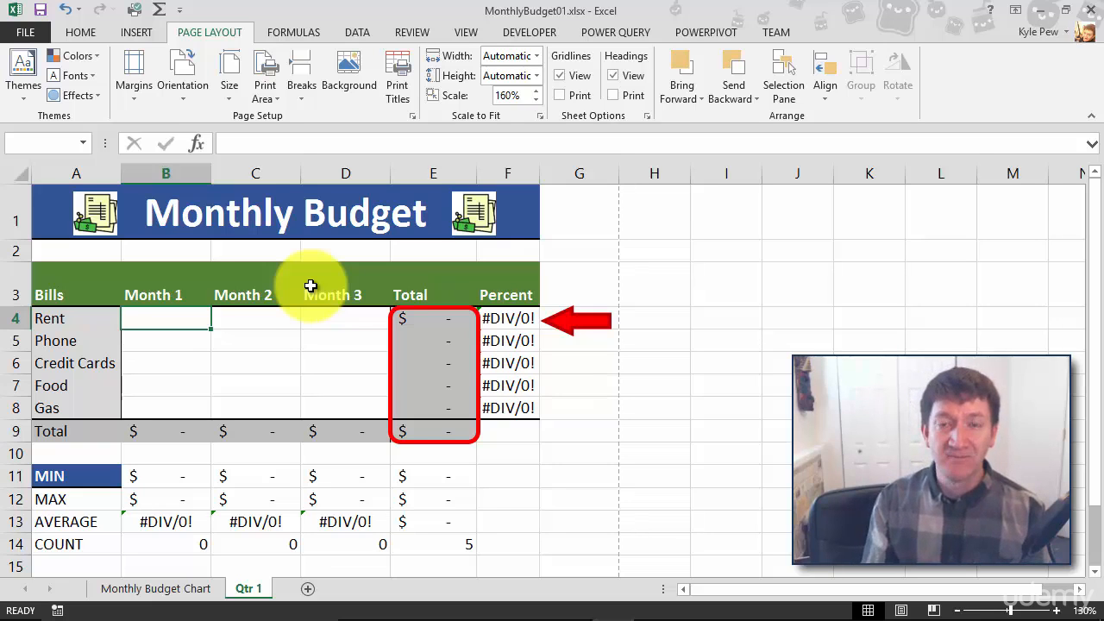
Step: Bring up the Save As file dialog for MonthlyBudget01 via Browse
{"action": "left_click", "coordinate": [24, 31]}
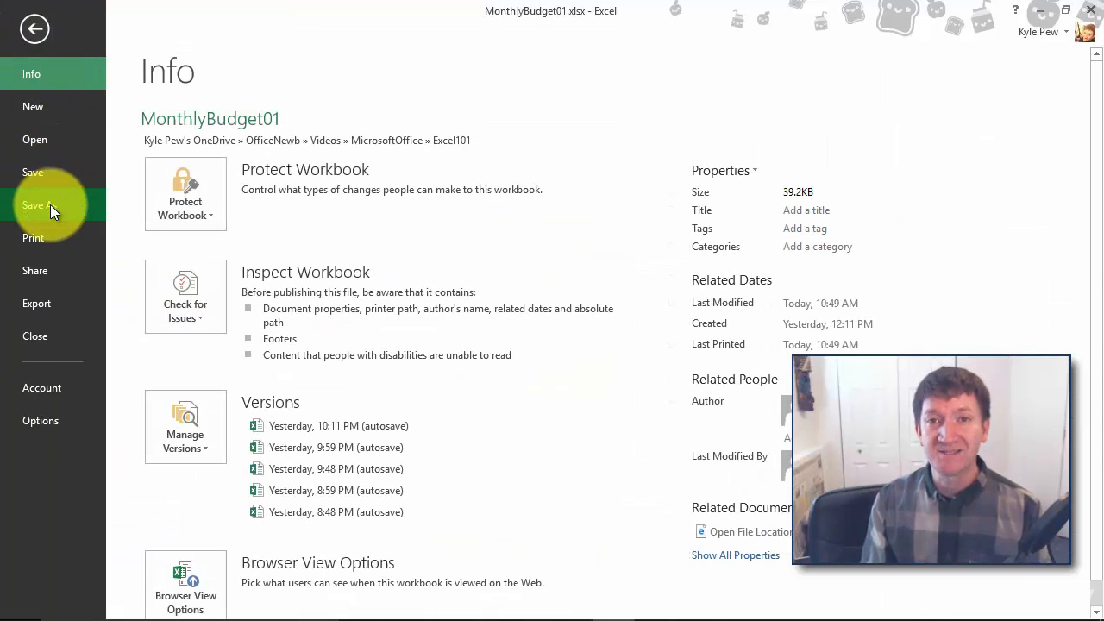
{"action": "left_click", "coordinate": [39, 204]}
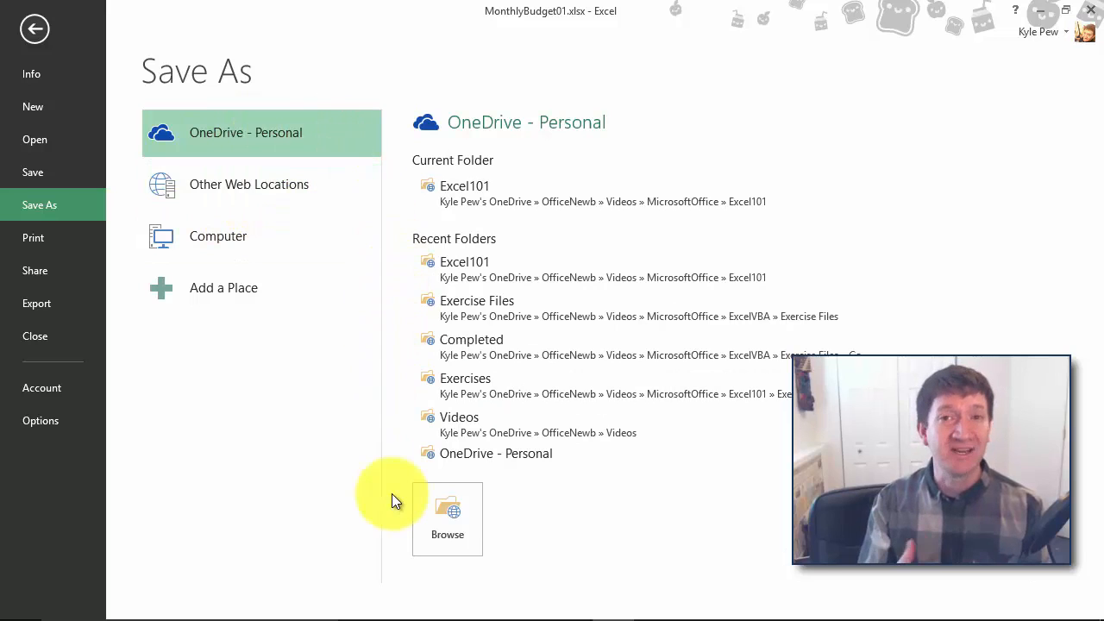
{"action": "mouse_move", "coordinate": [447, 517]}
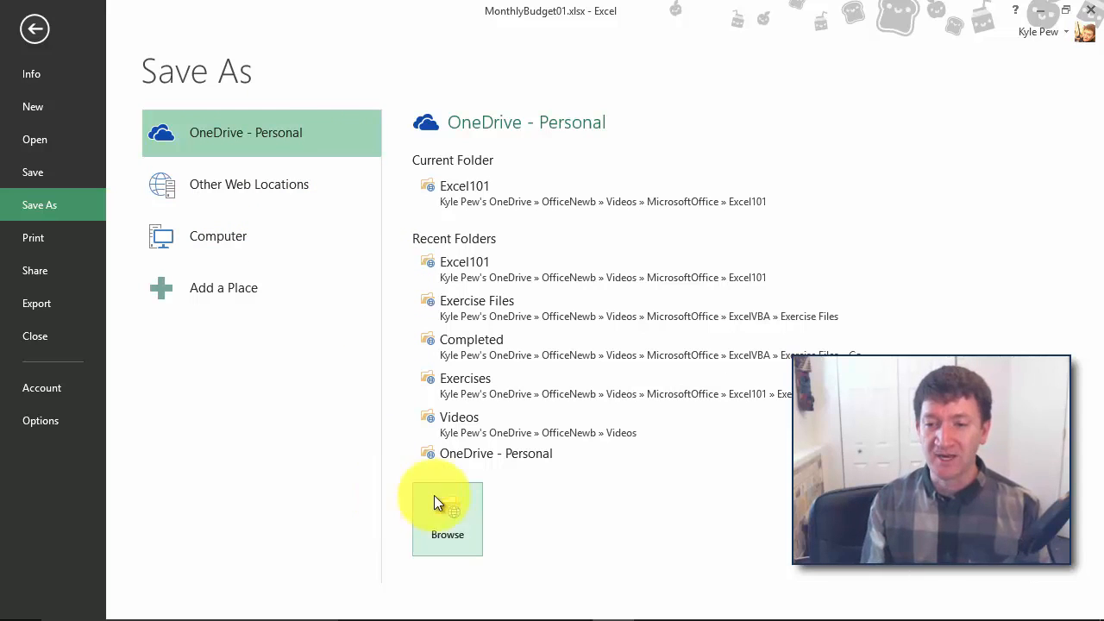
{"action": "left_click", "coordinate": [447, 518]}
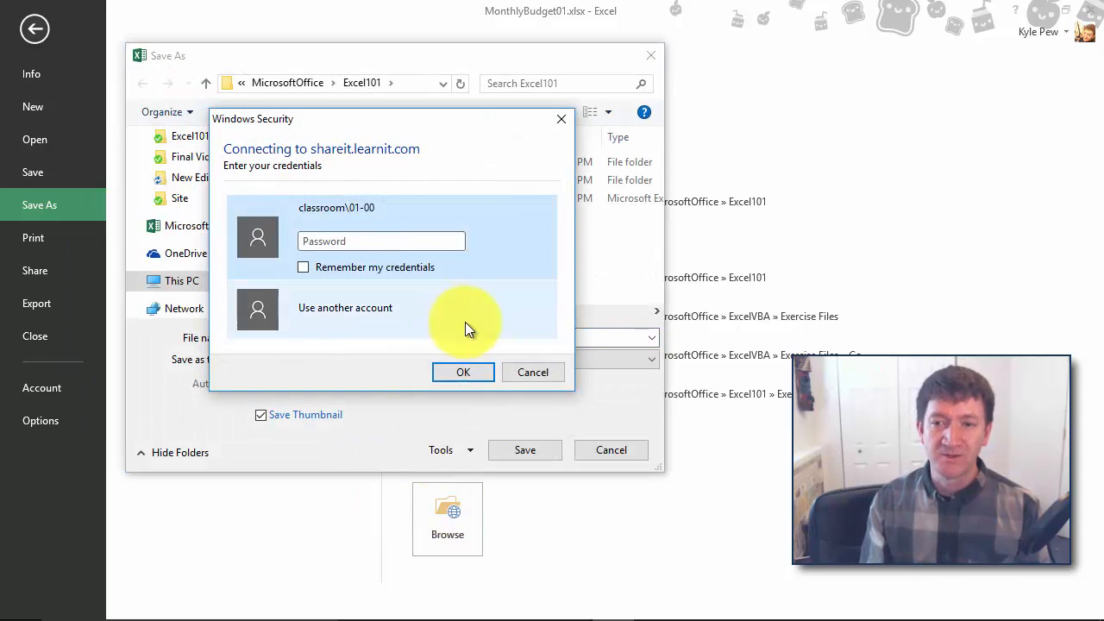
Step: Save the workbook as Excel Template AwesomeMonthlyBudget-Template.xltx in Custom Office Templates
{"action": "left_click", "coordinate": [531, 373]}
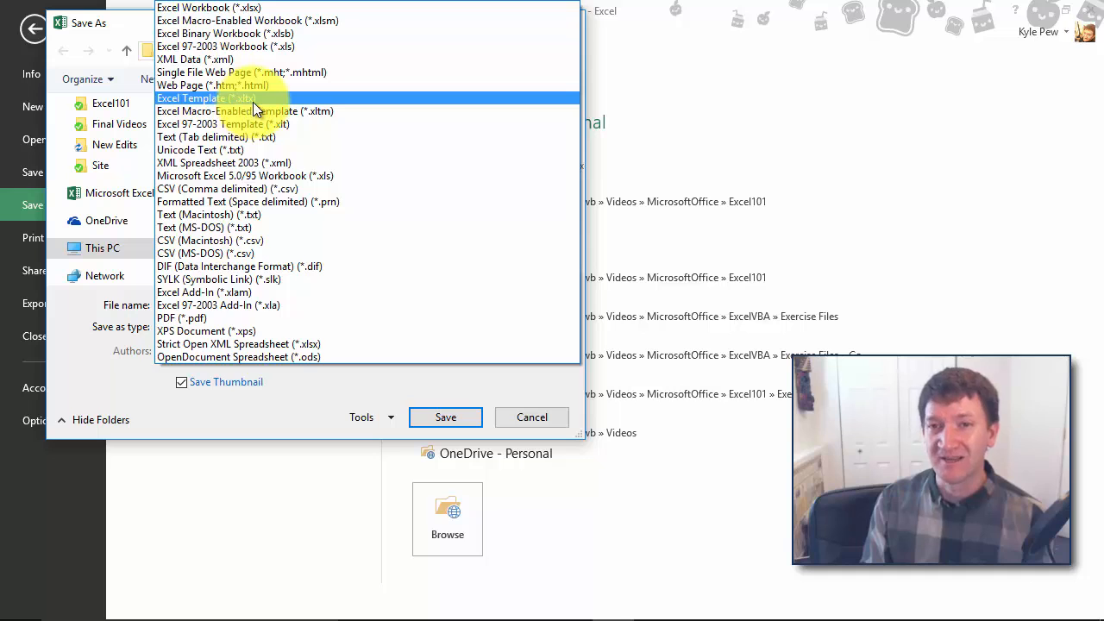
{"action": "left_click", "coordinate": [207, 96]}
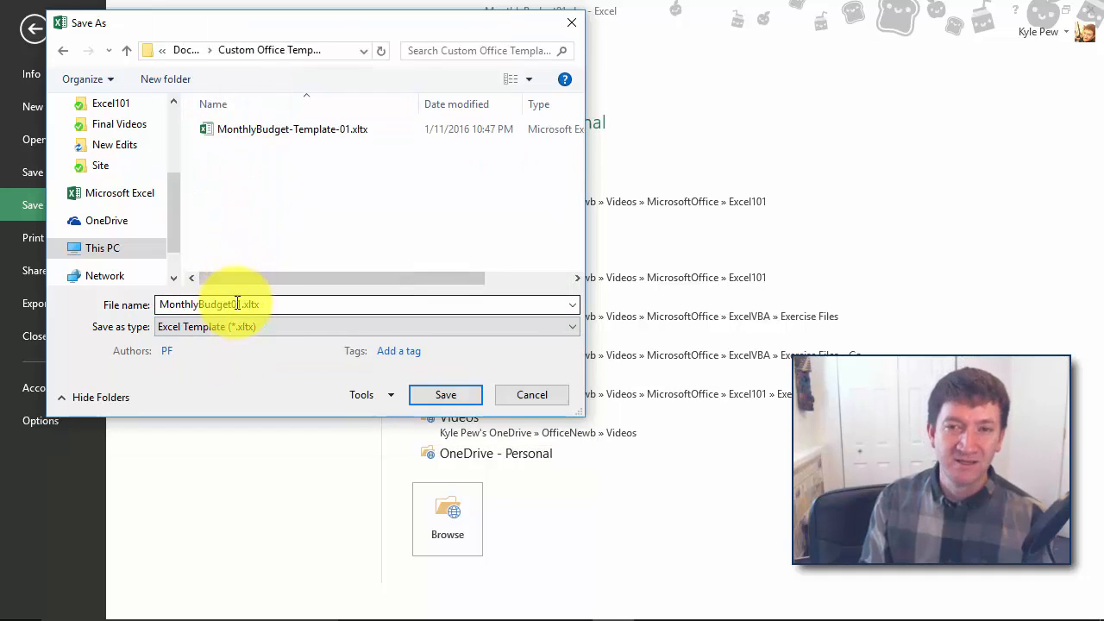
{"action": "left_click", "coordinate": [291, 128]}
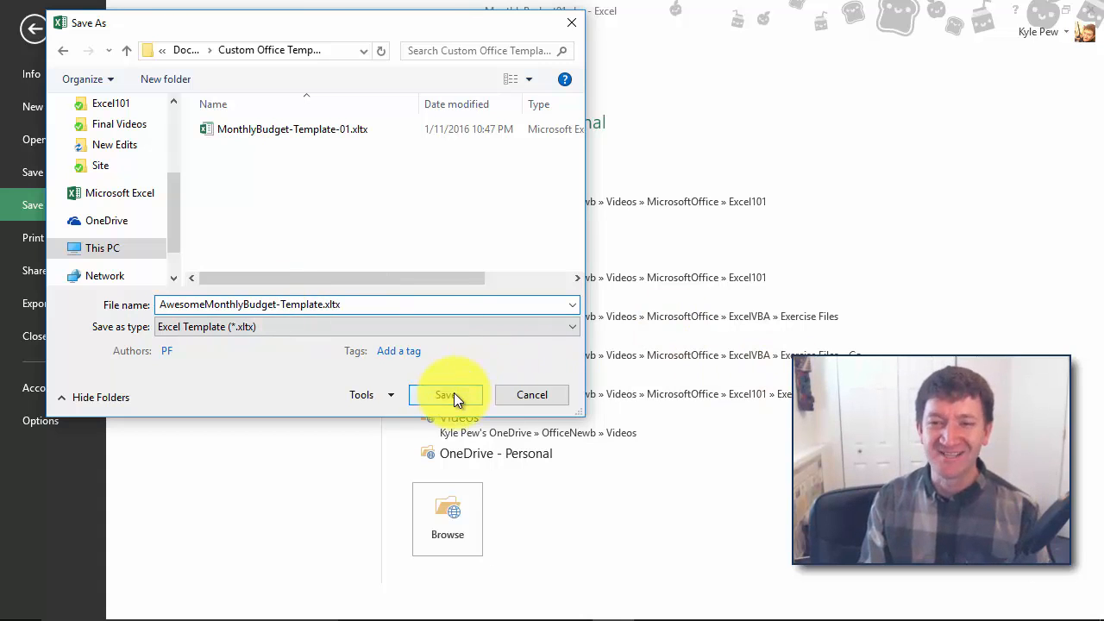
{"action": "mouse_move", "coordinate": [377, 203]}
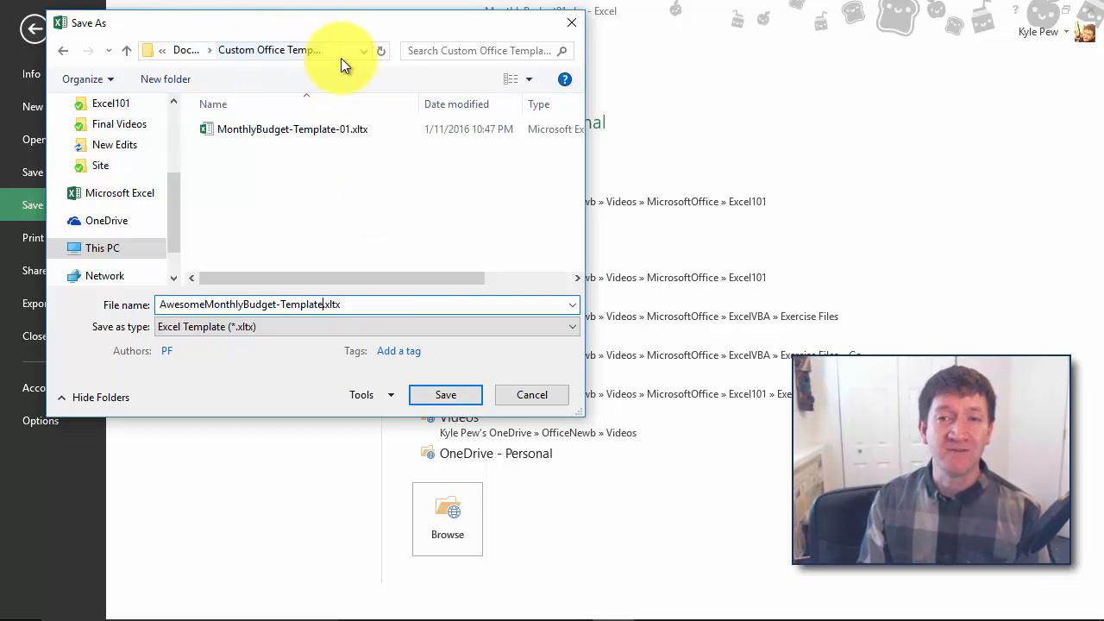
{"action": "left_click", "coordinate": [365, 50]}
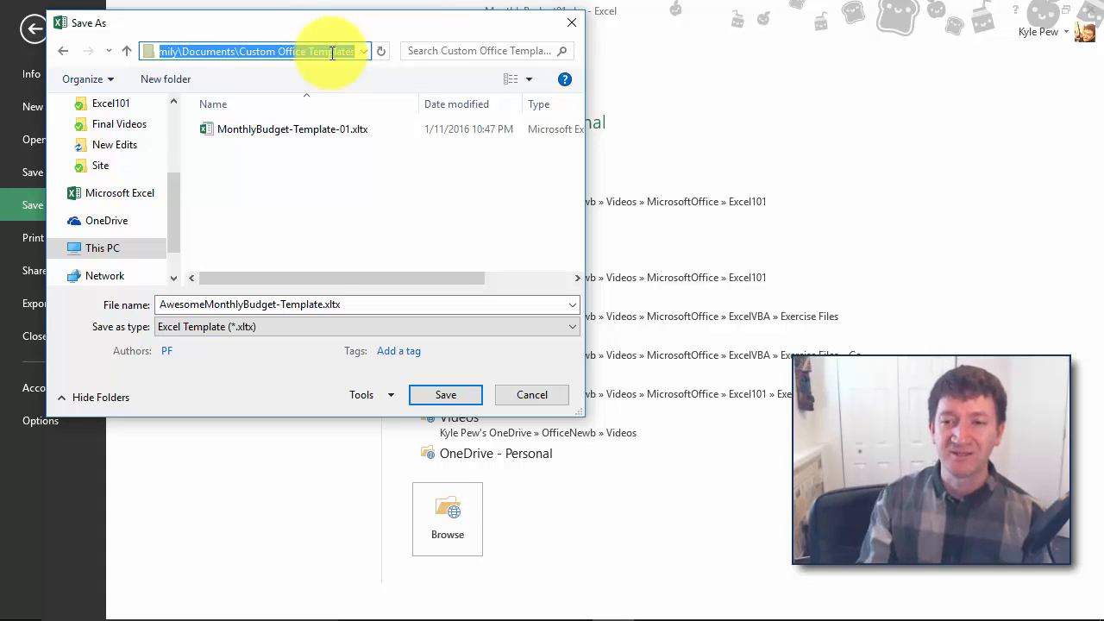
{"action": "left_click", "coordinate": [532, 393]}
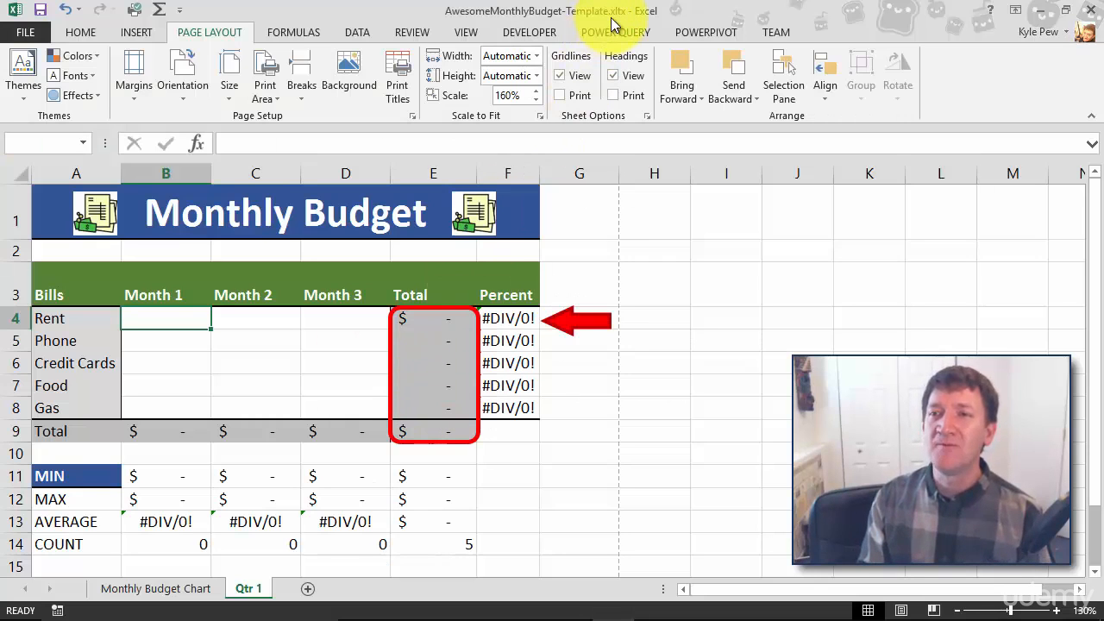
{"action": "mouse_move", "coordinate": [617, 25]}
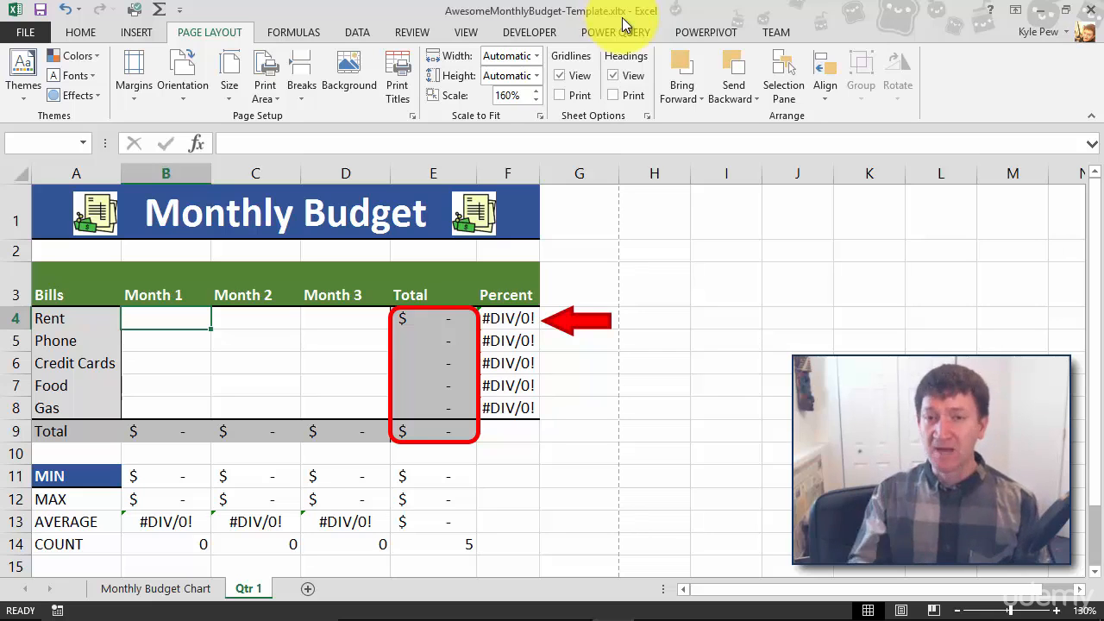
Step: Close the AwesomeMonthlyBudget-Template workbook via File > Close
{"action": "left_click", "coordinate": [24, 32]}
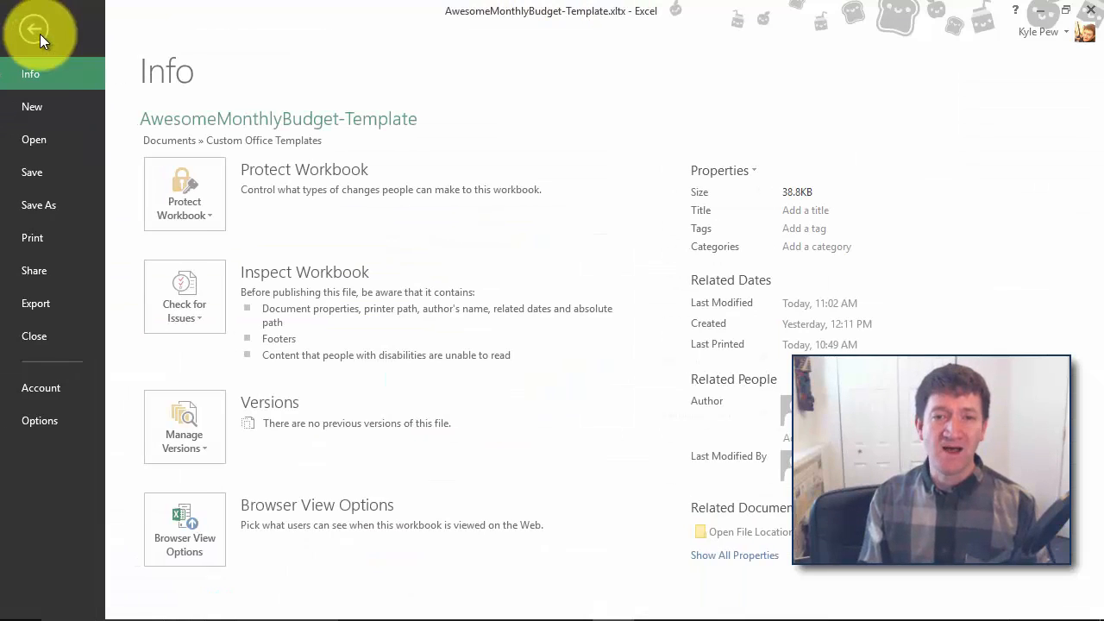
{"action": "left_click", "coordinate": [35, 28]}
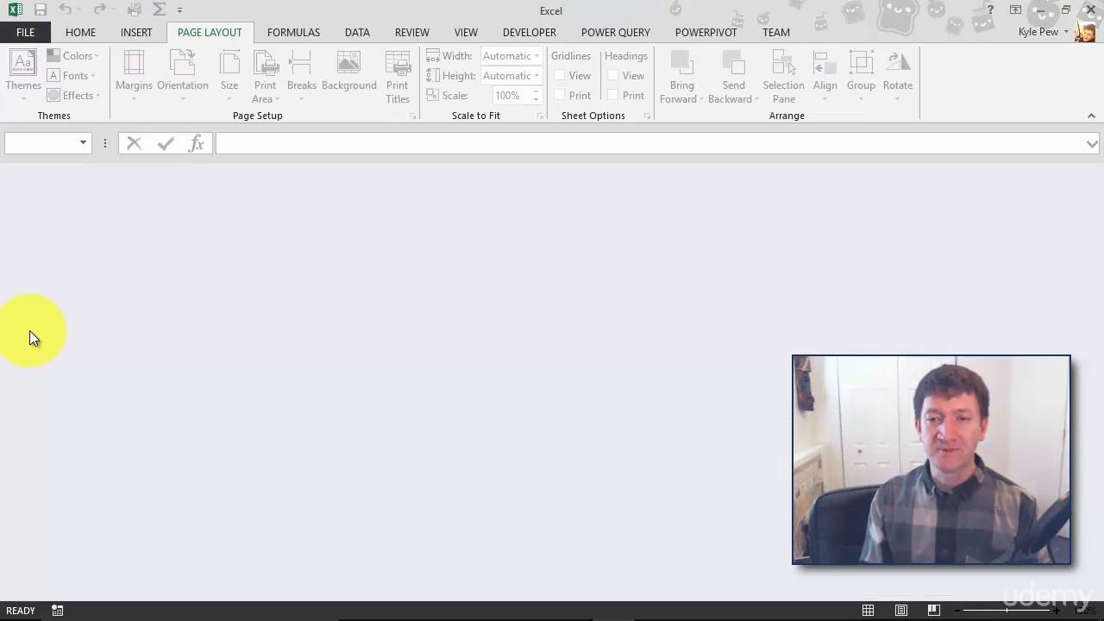
{"action": "mouse_move", "coordinate": [83, 283]}
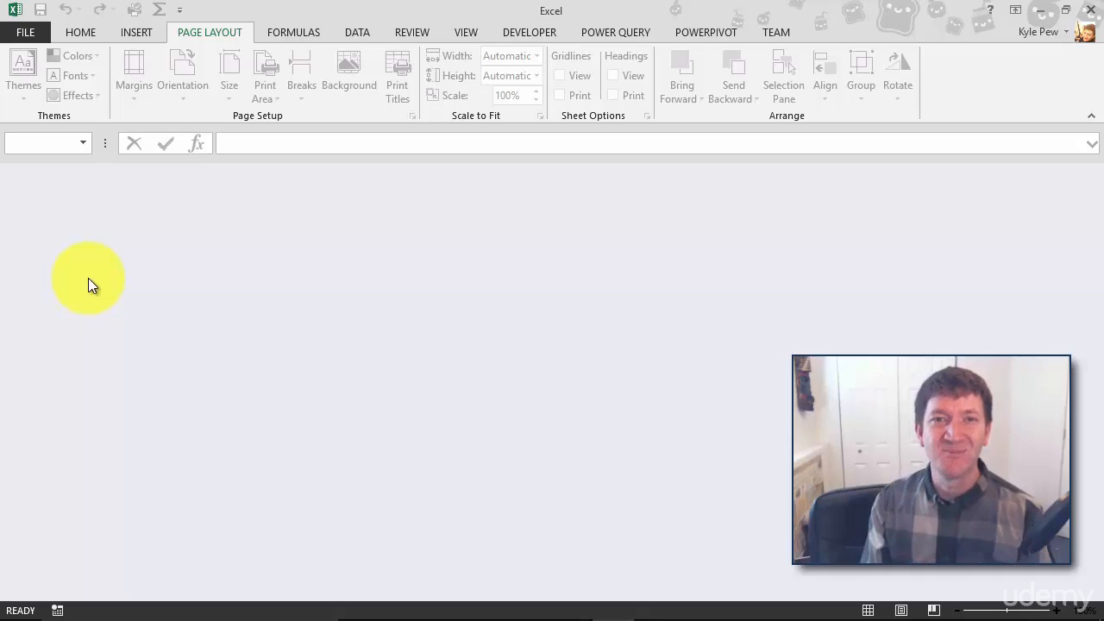
Step: Create a new workbook from the personal AwesomeMonthlyBudget-Template
{"action": "left_click", "coordinate": [25, 31]}
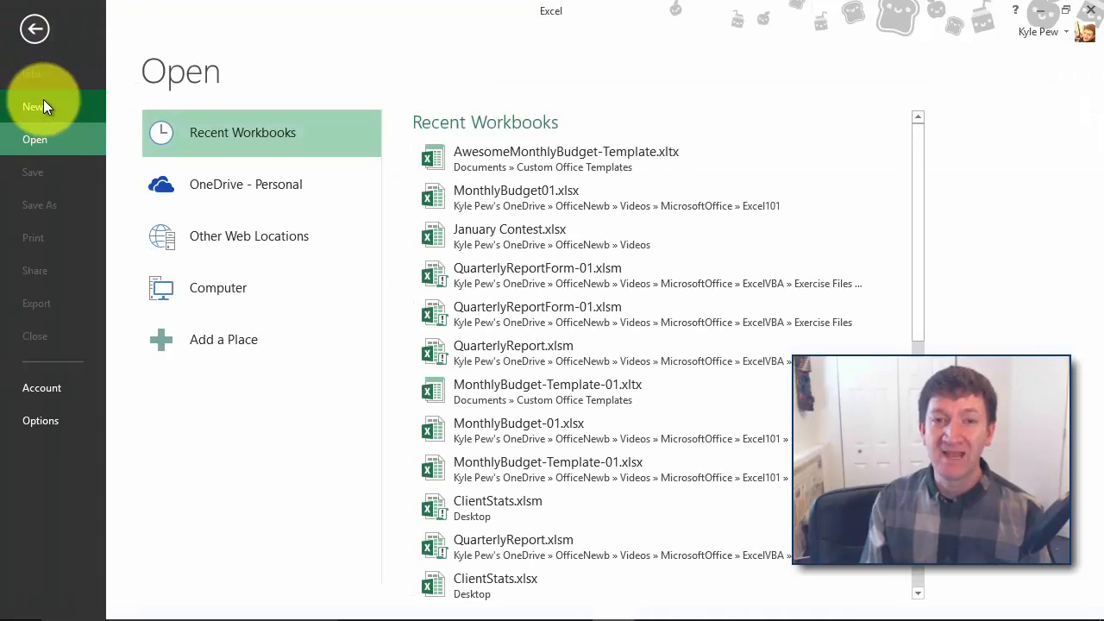
{"action": "left_click", "coordinate": [33, 107]}
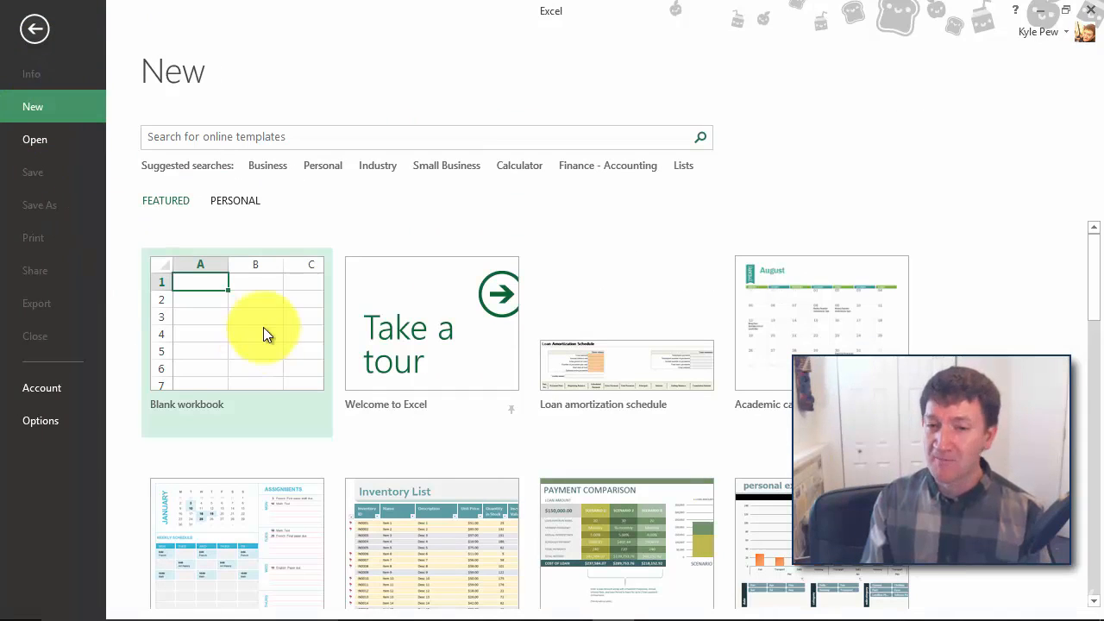
{"action": "mouse_move", "coordinate": [216, 369]}
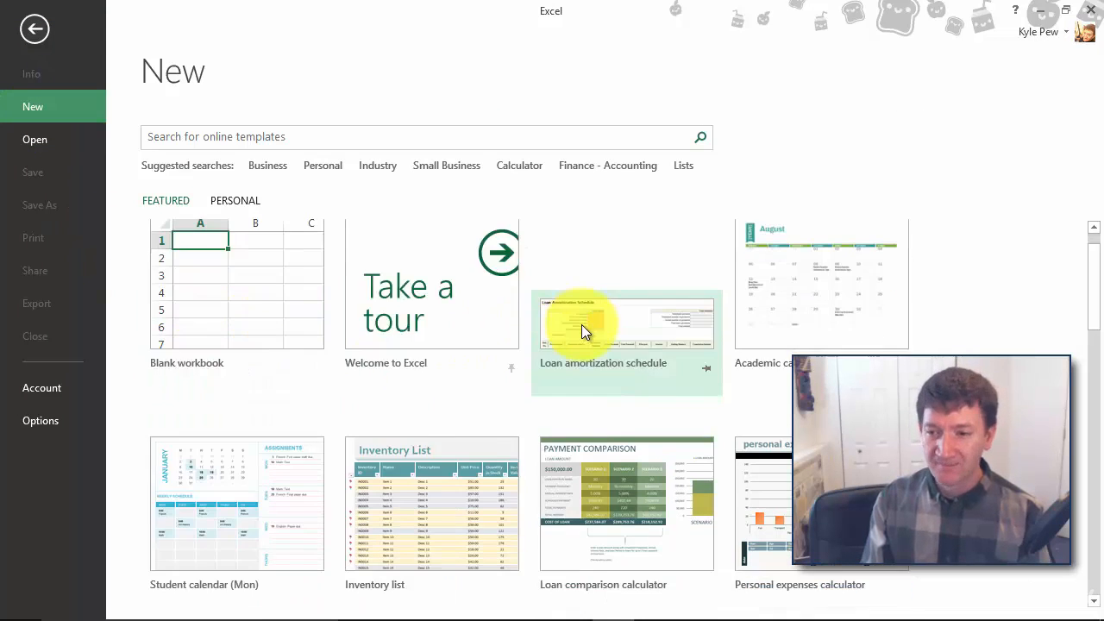
{"action": "scroll", "scroll_direction": "down", "scroll_amount": 3}
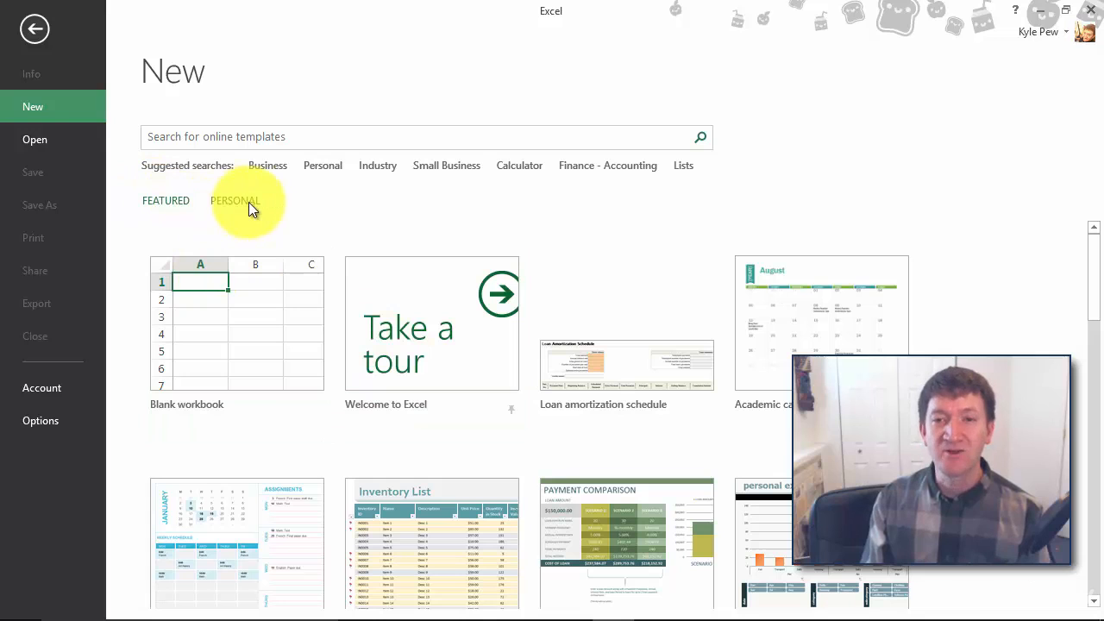
{"action": "left_click", "coordinate": [235, 201]}
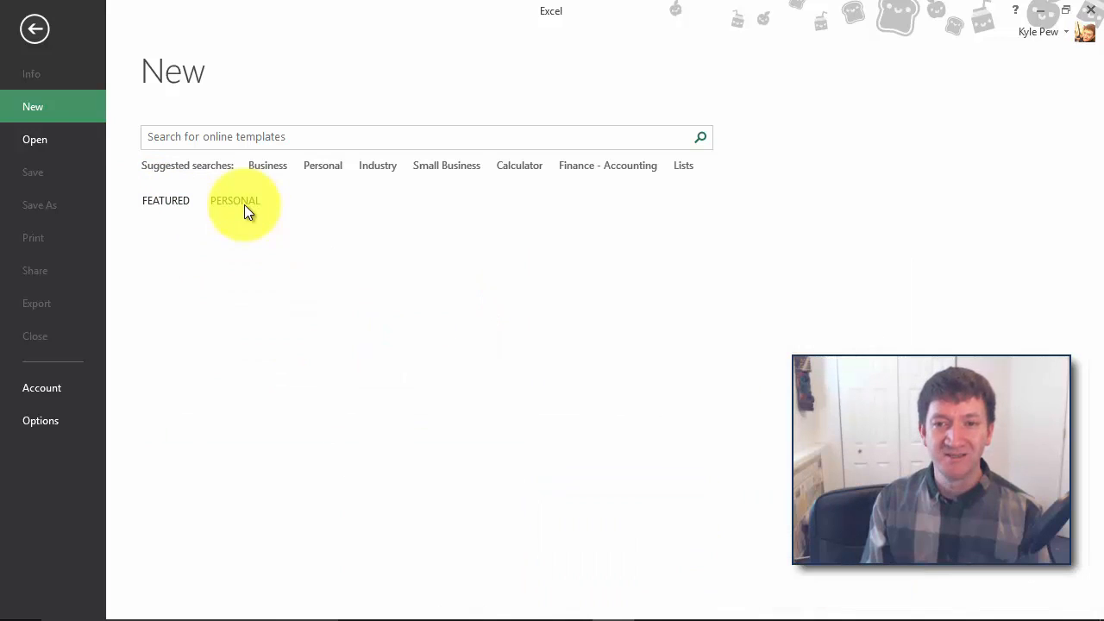
{"action": "left_click", "coordinate": [235, 200]}
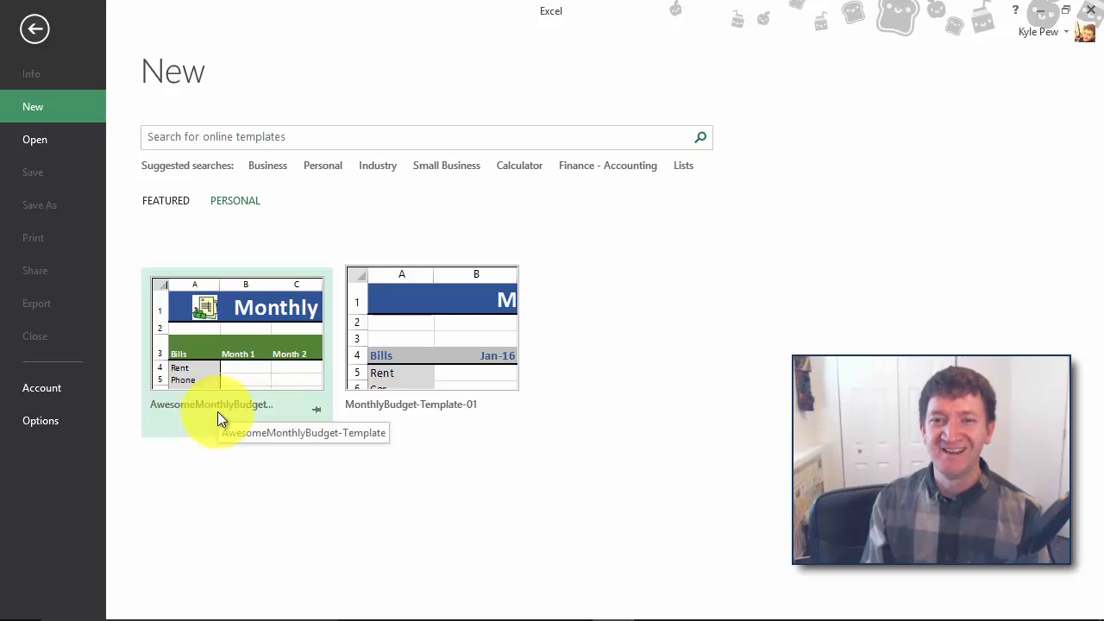
{"action": "left_click", "coordinate": [238, 328]}
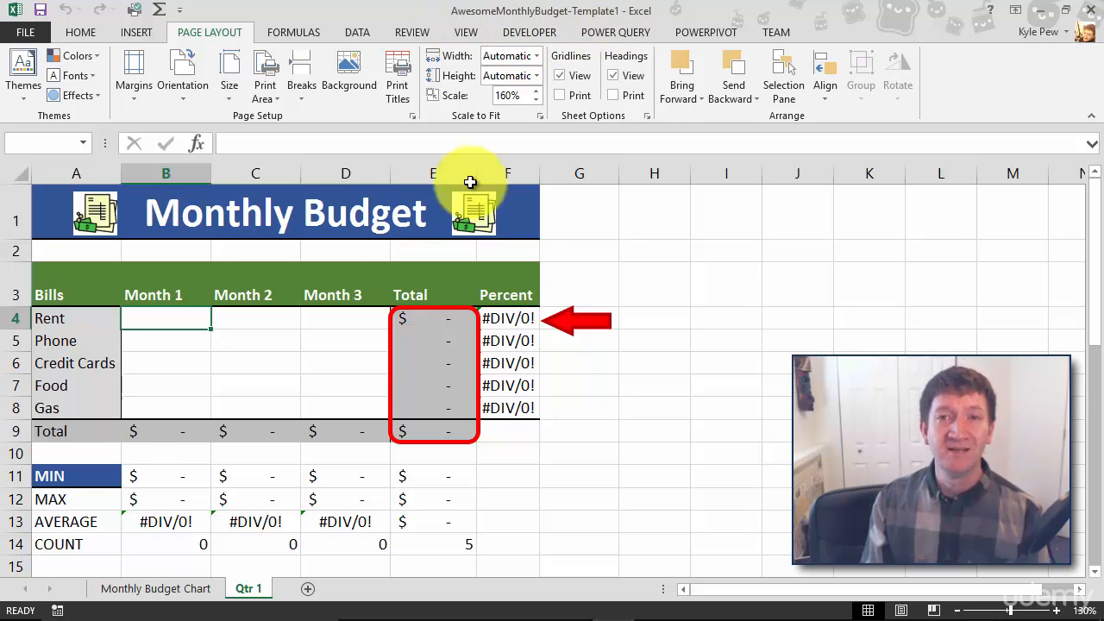
{"action": "mouse_move", "coordinate": [362, 442]}
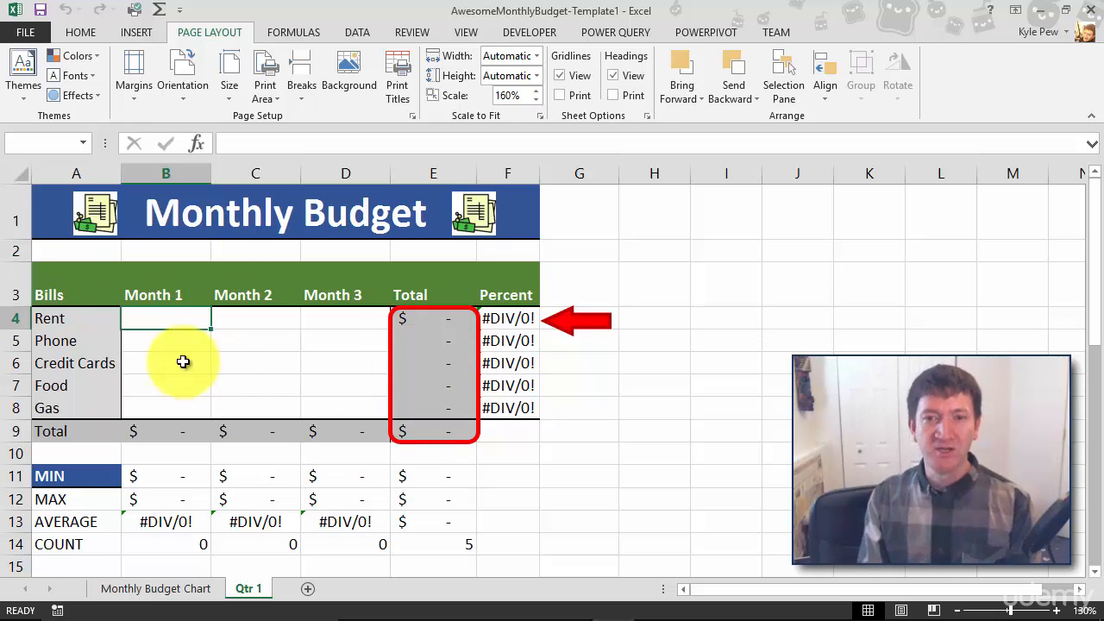
Step: Head B3:D3 as Apr-2016, May-2016, Jun-2016 and enter 200 for April Rent
{"action": "type", "text": "Apr-2016"}
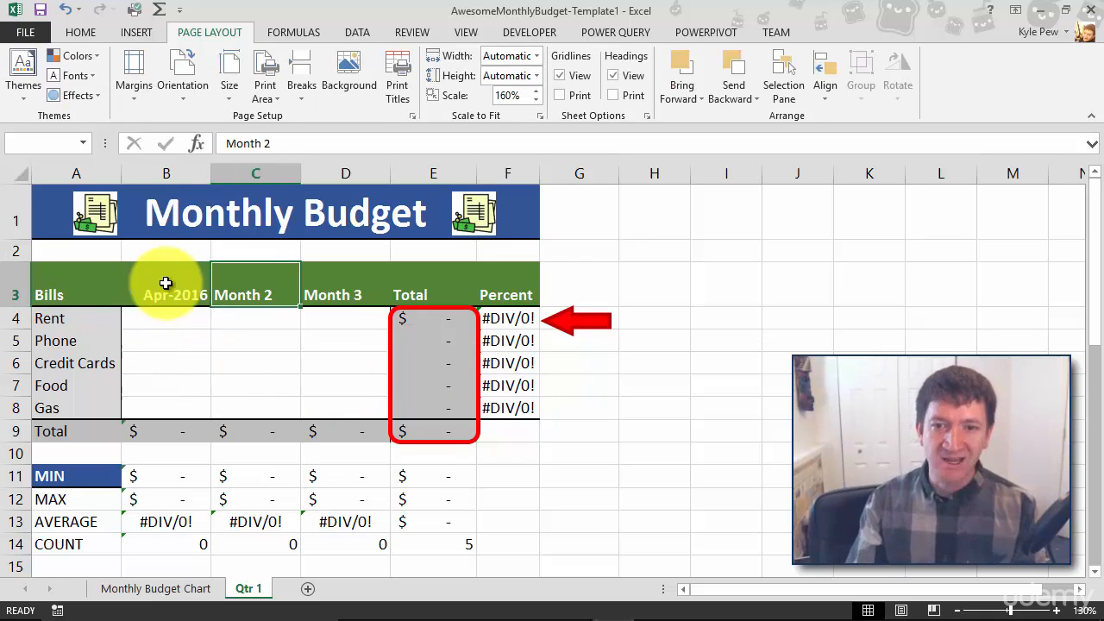
{"action": "type", "text": "May-2016"}
{"action": "left_click", "coordinate": [345, 295]}
{"action": "type", "text": "Jun-2016"}
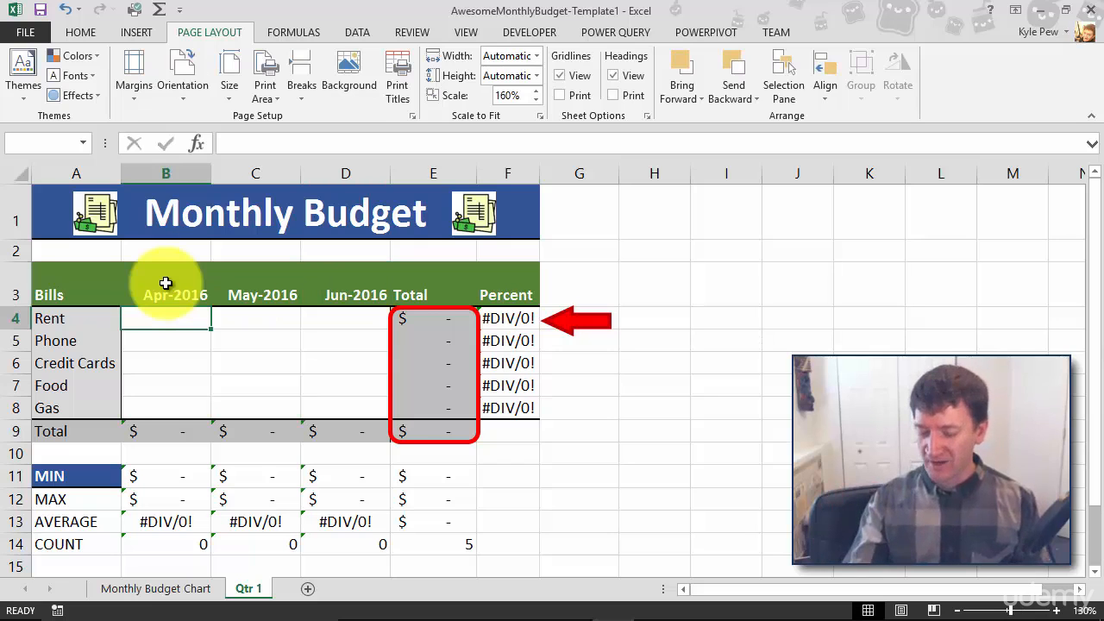
{"action": "type", "text": "200"}
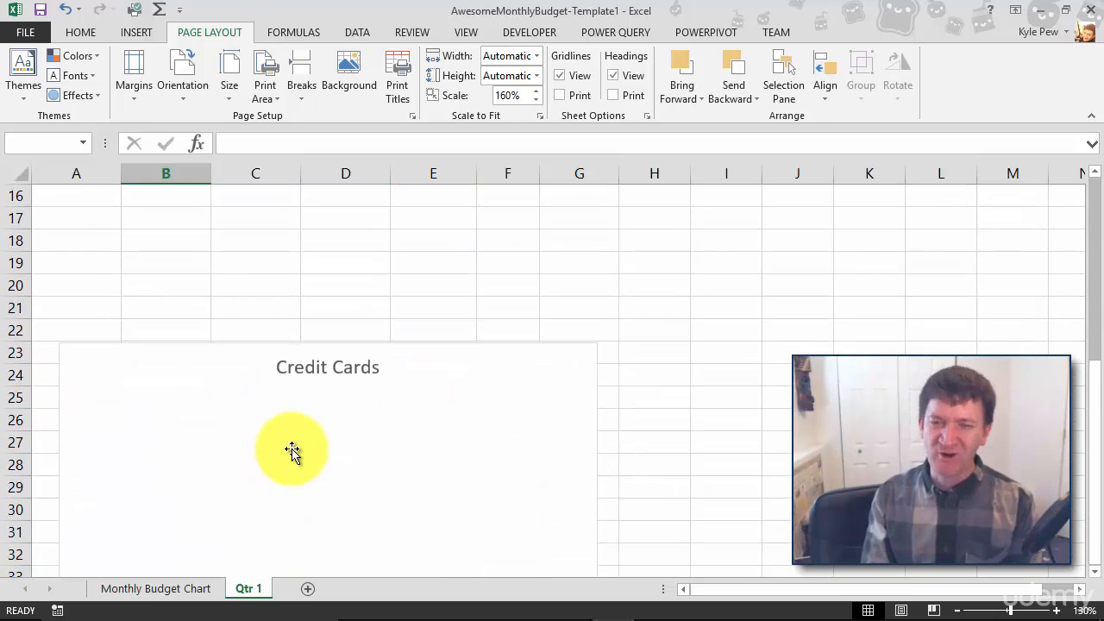
{"action": "scroll", "scroll_direction": "up", "scroll_amount": 3}
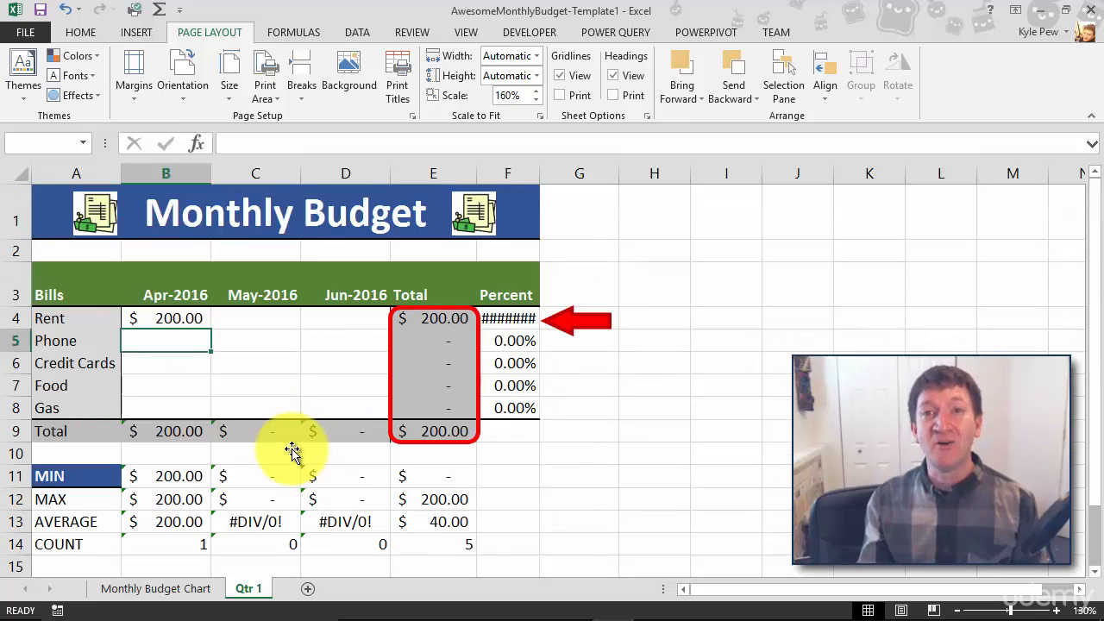